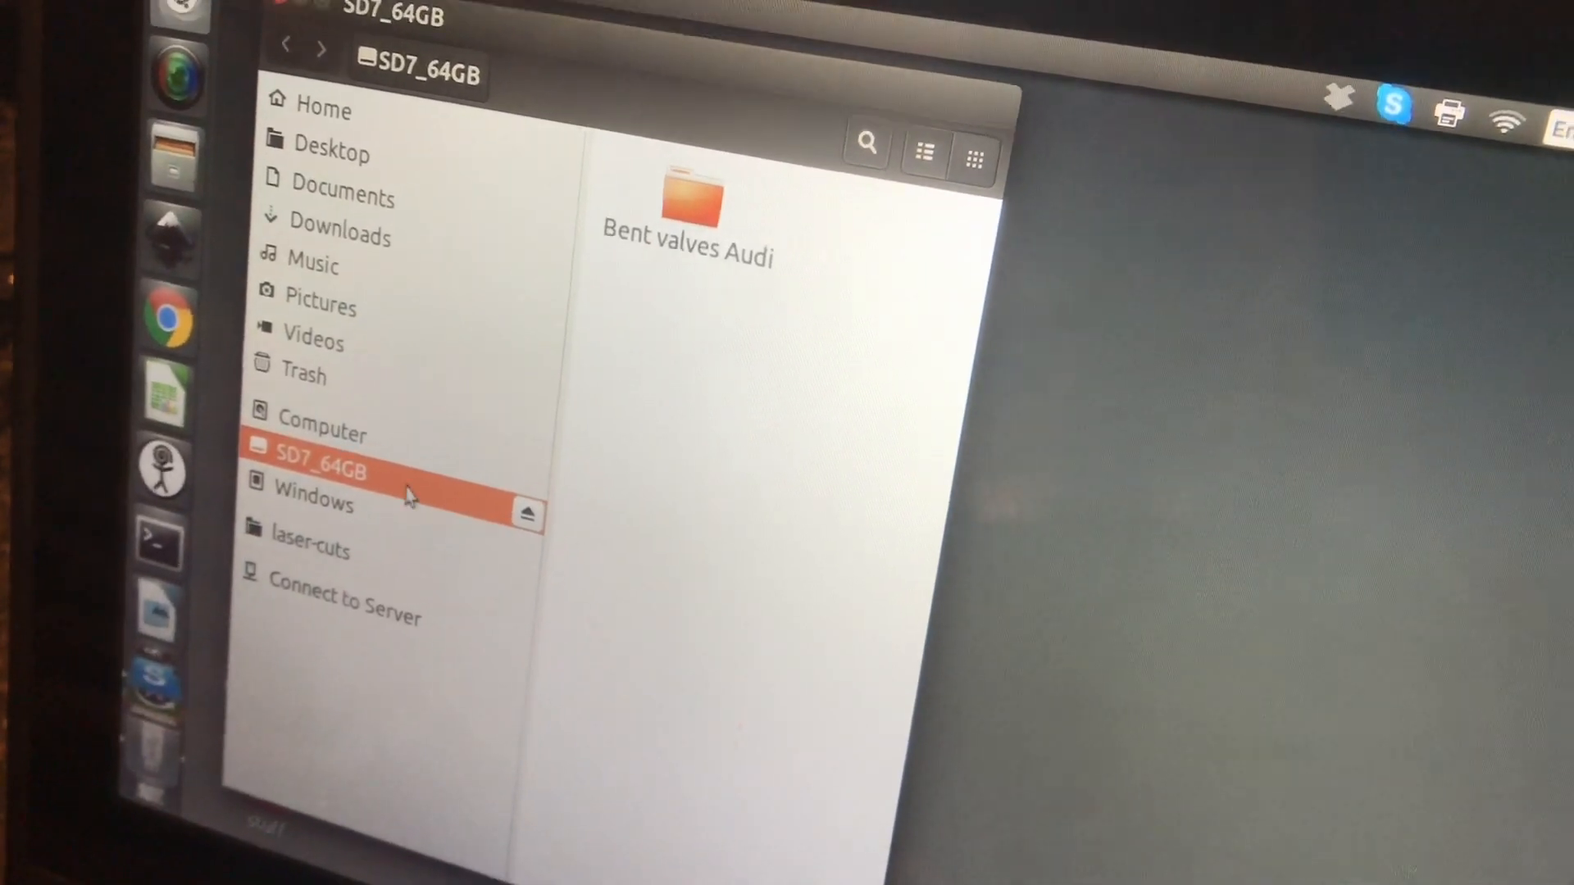
- Start Format… on the SD7_64GB card from the sidebar context menu
right_click(321, 472)
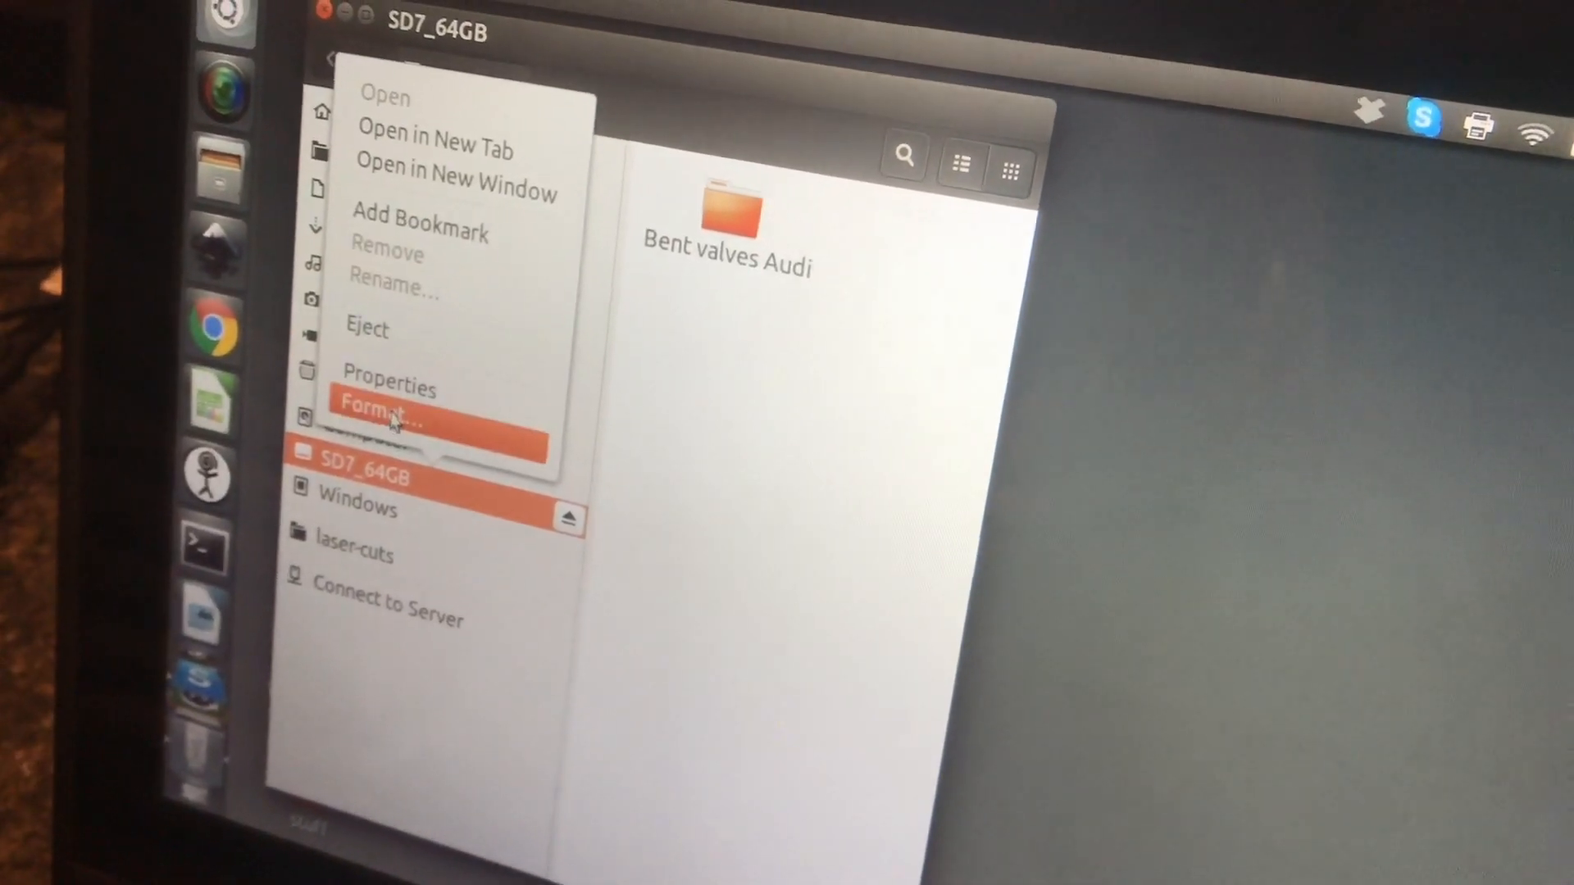
click(387, 419)
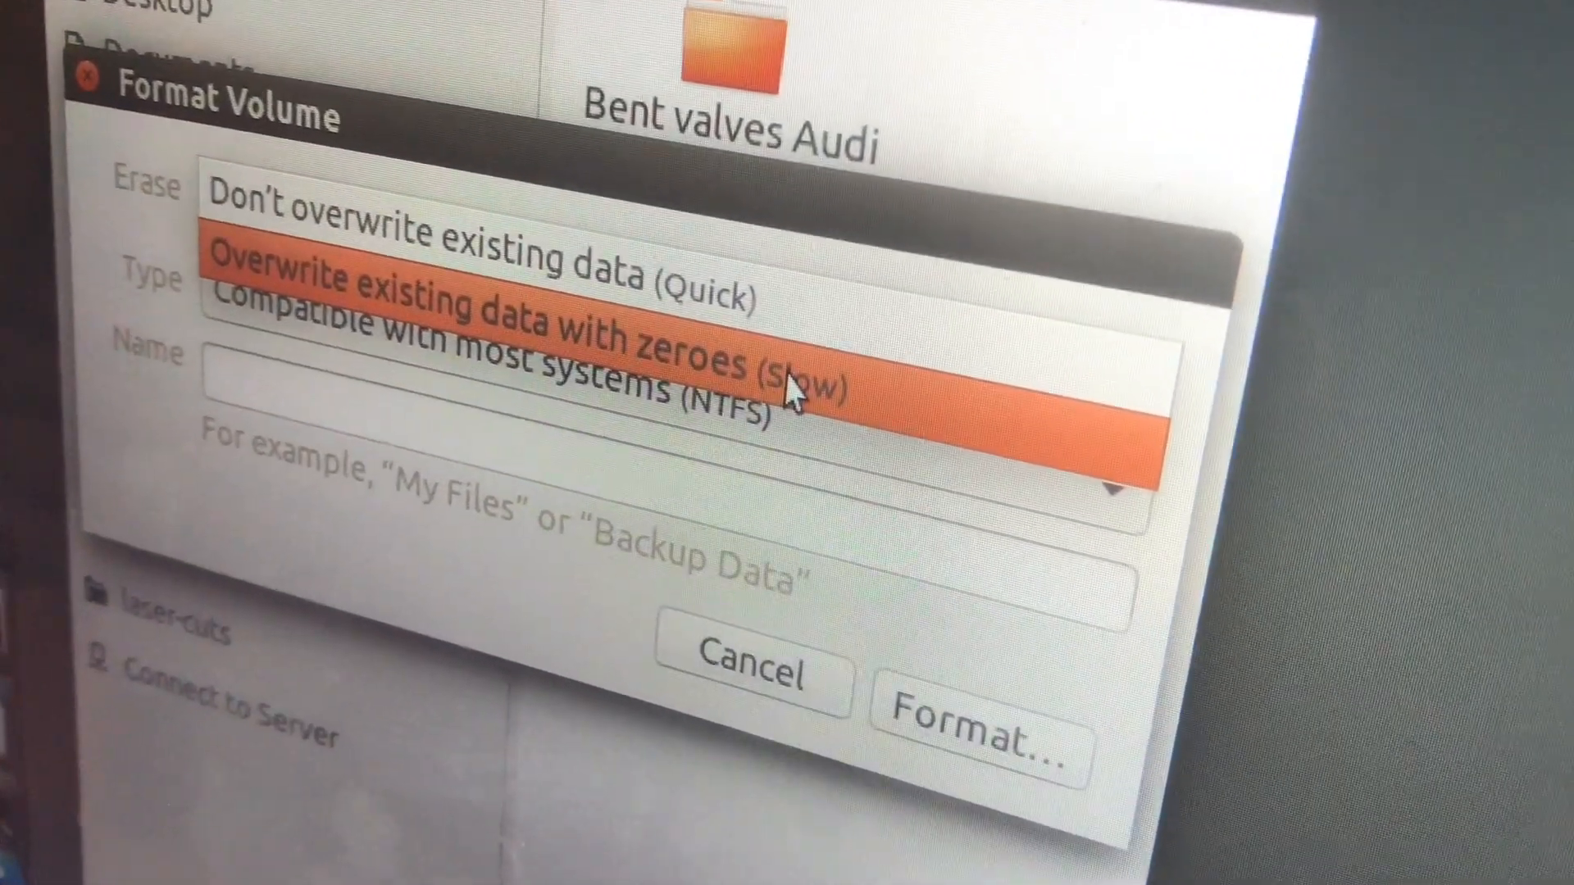
- Set overwrite-with-zeroes erase, FAT type, name SD7_64GB, and launch the format
click(788, 402)
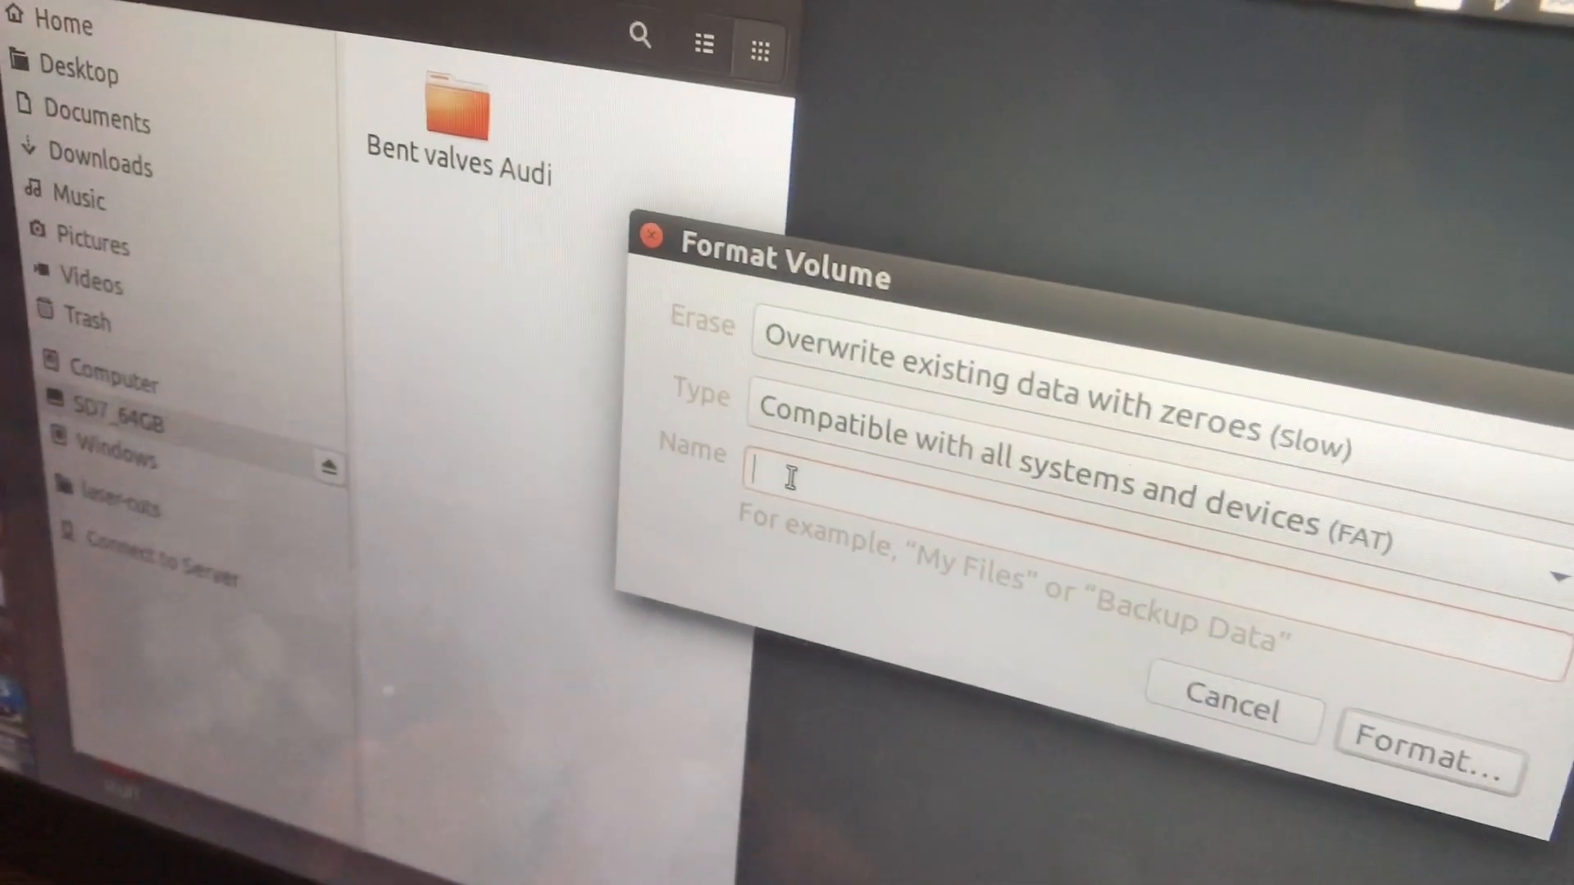
text(SD7_64)
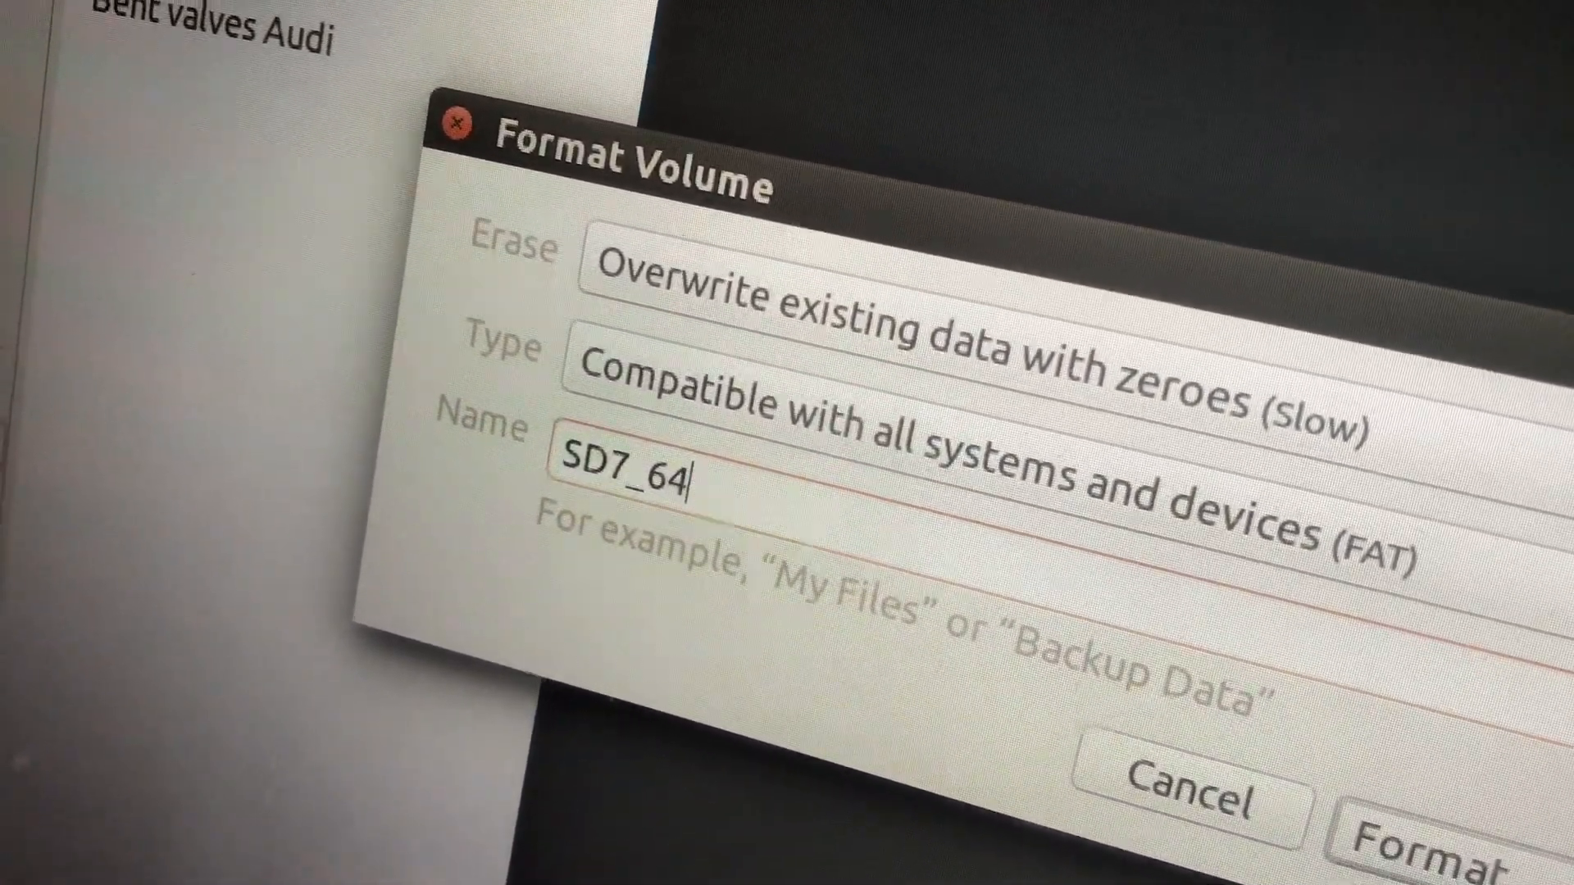
text(GB)
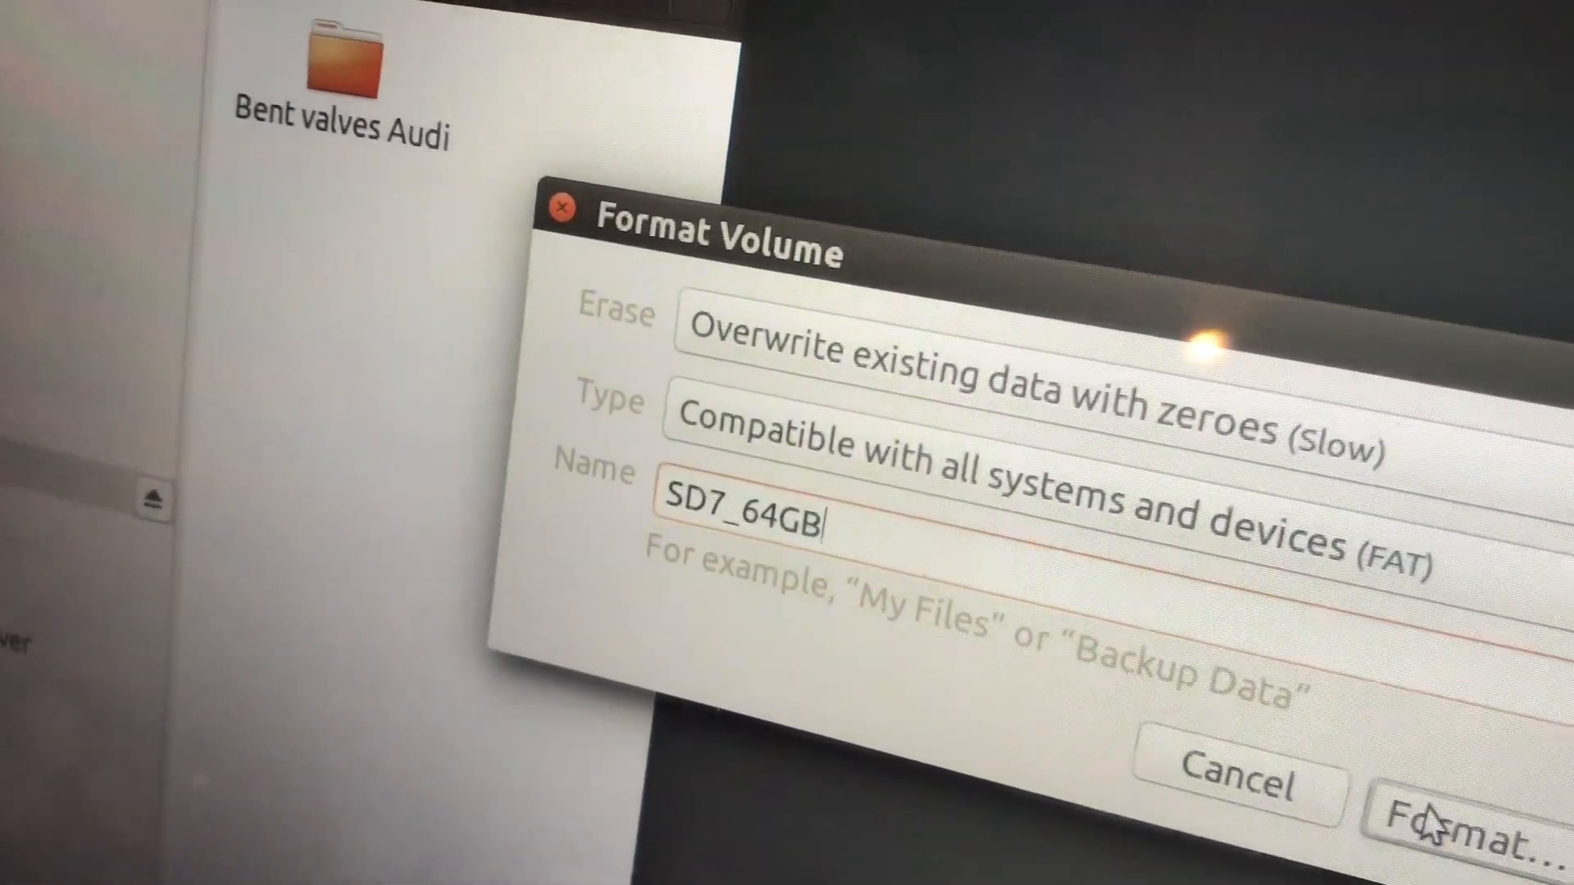
click(1455, 826)
text(disk)
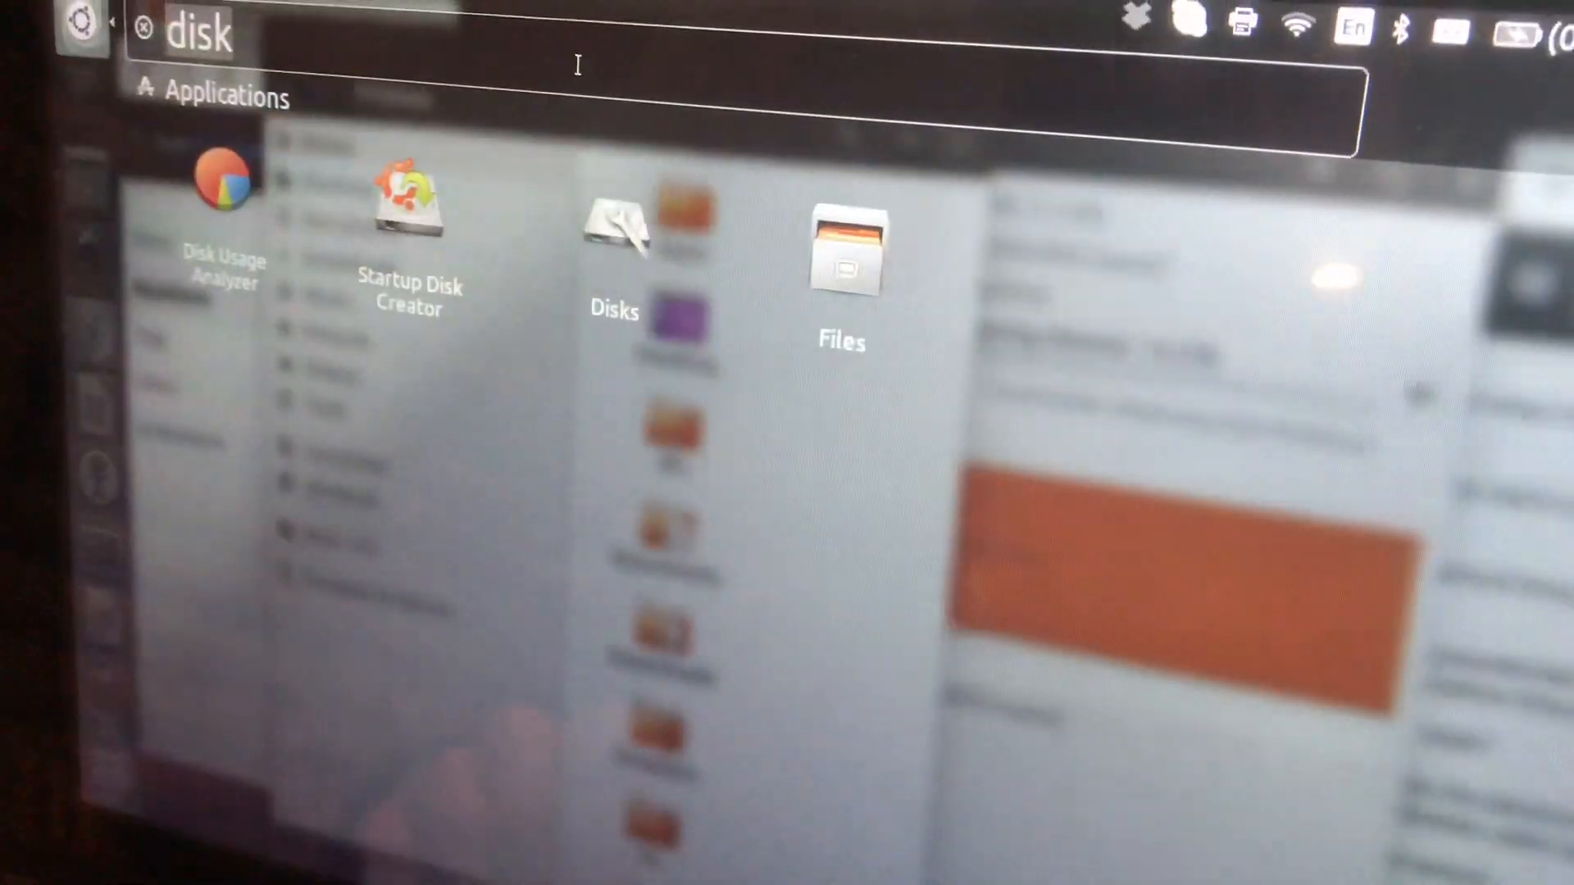
- View the 128 GB internal disk in Disks, then return to the 64 GB card's erase progress
click(611, 238)
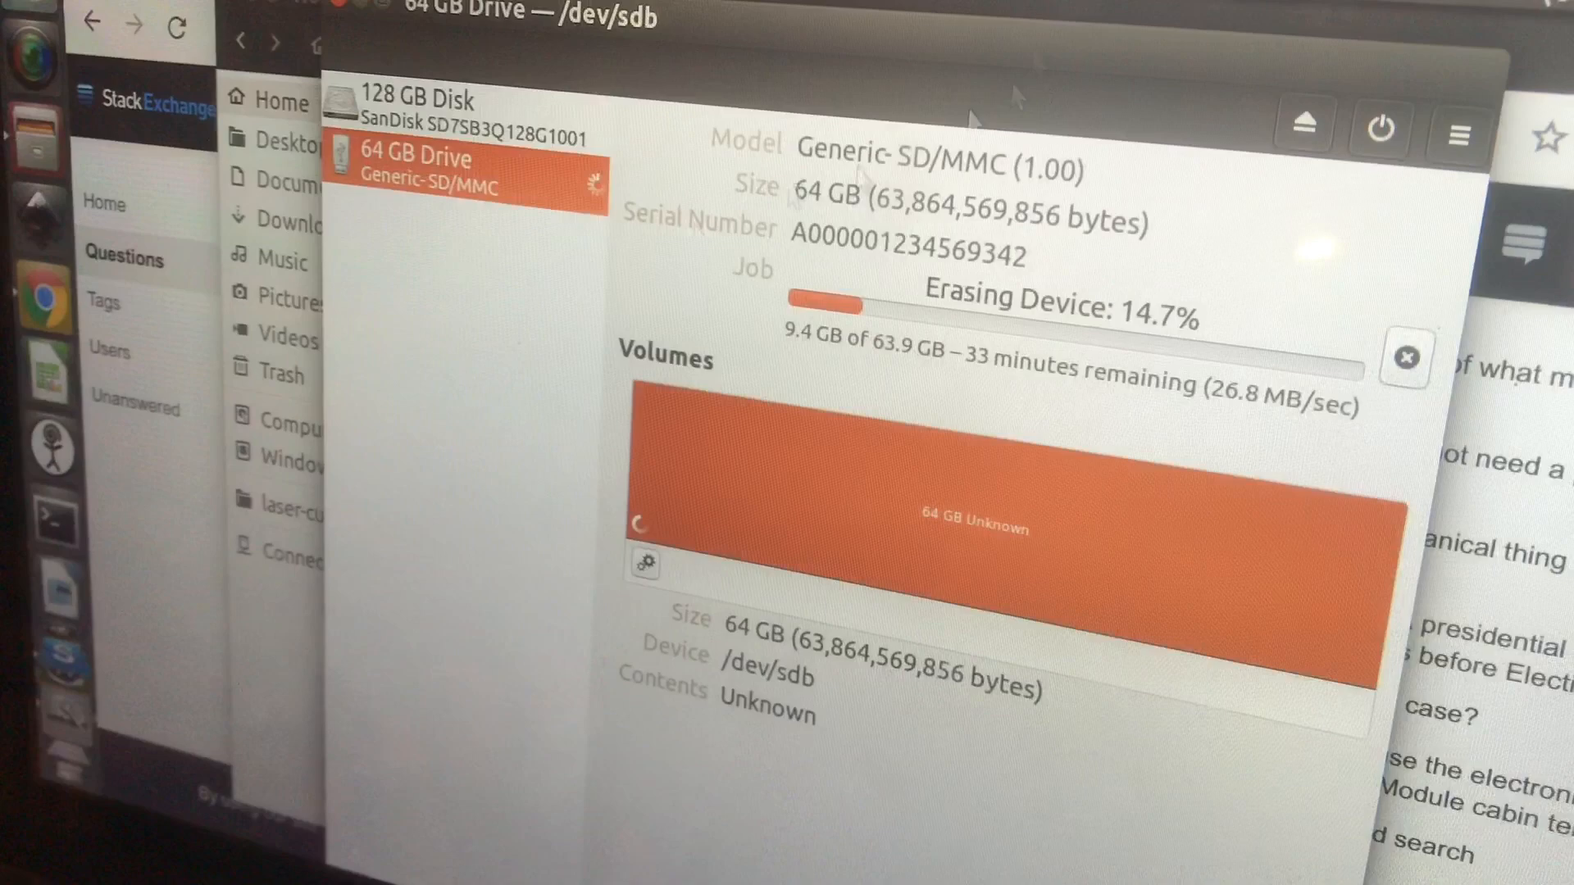
click(444, 107)
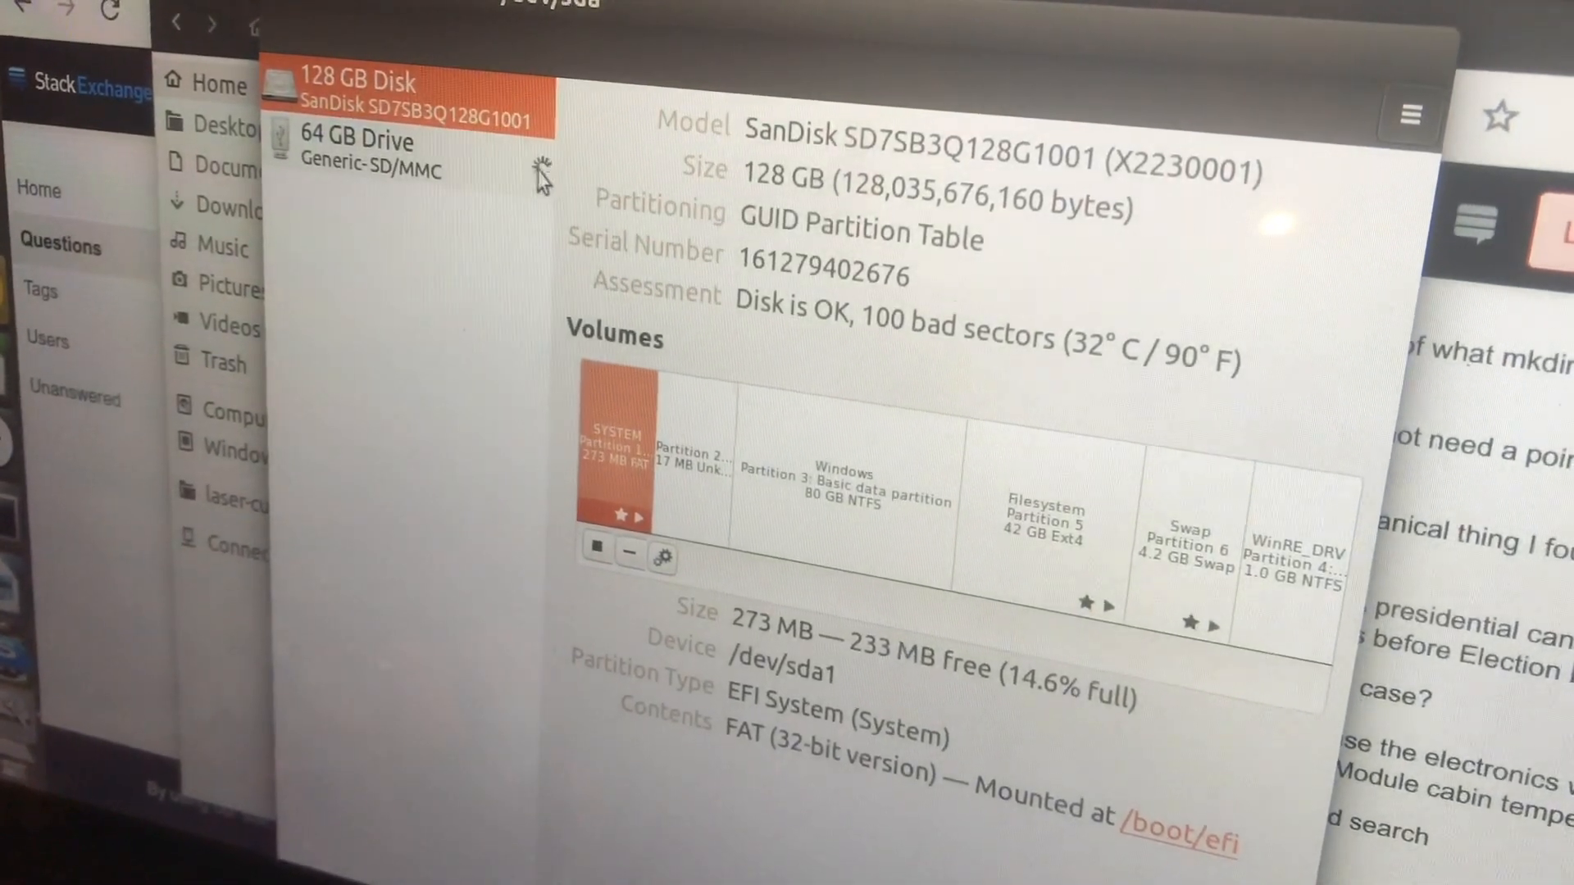
click(364, 151)
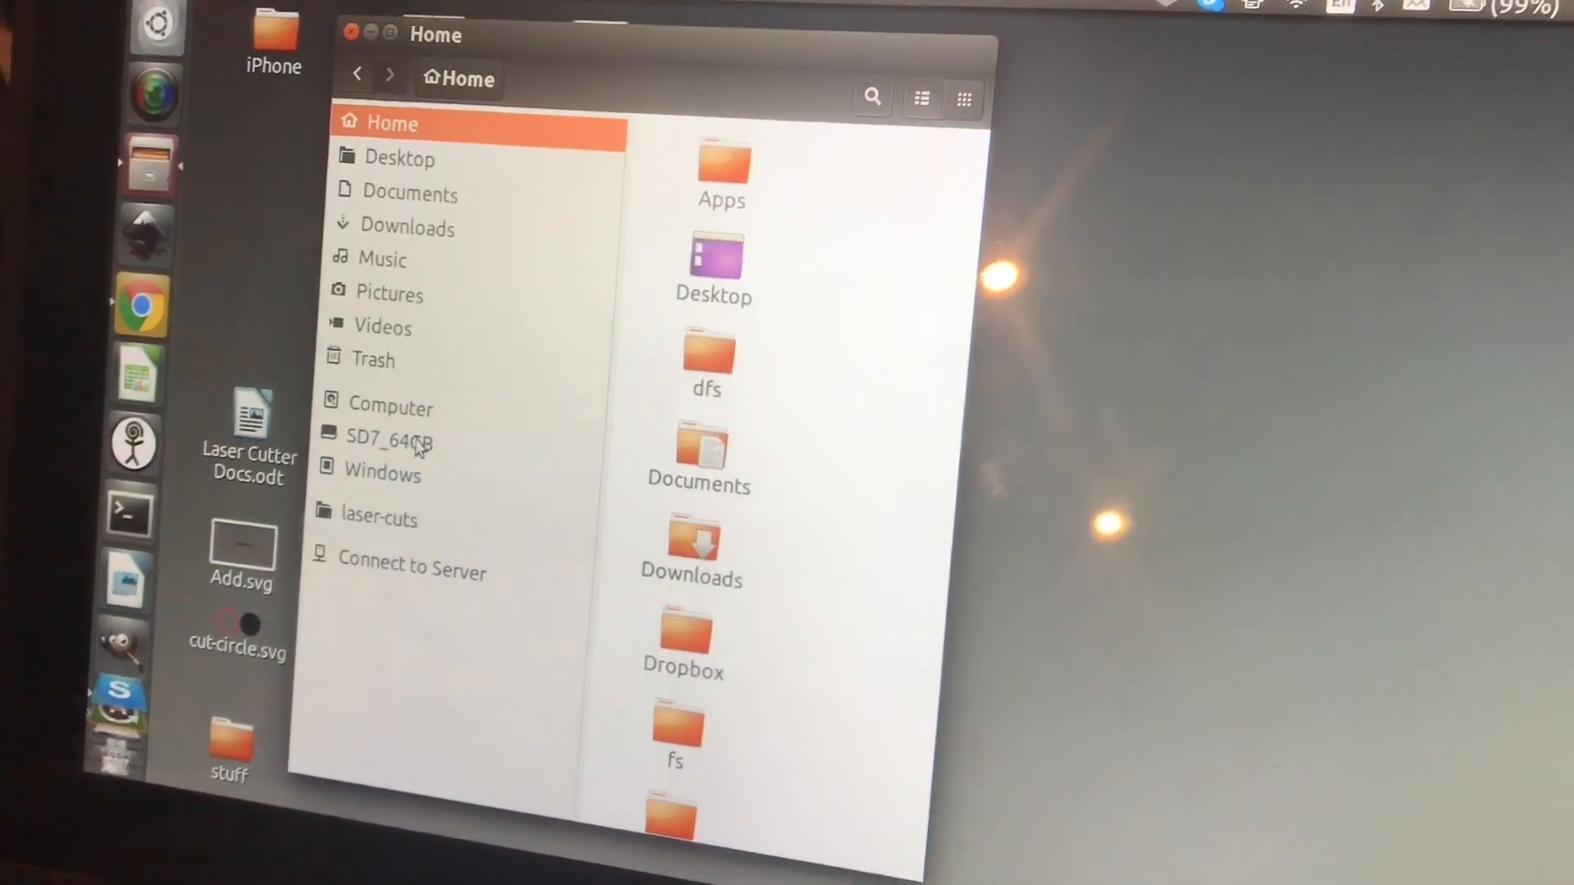
- Mount SD7_64GB and browse its top level holding the Bent valves Audi folder
click(390, 441)
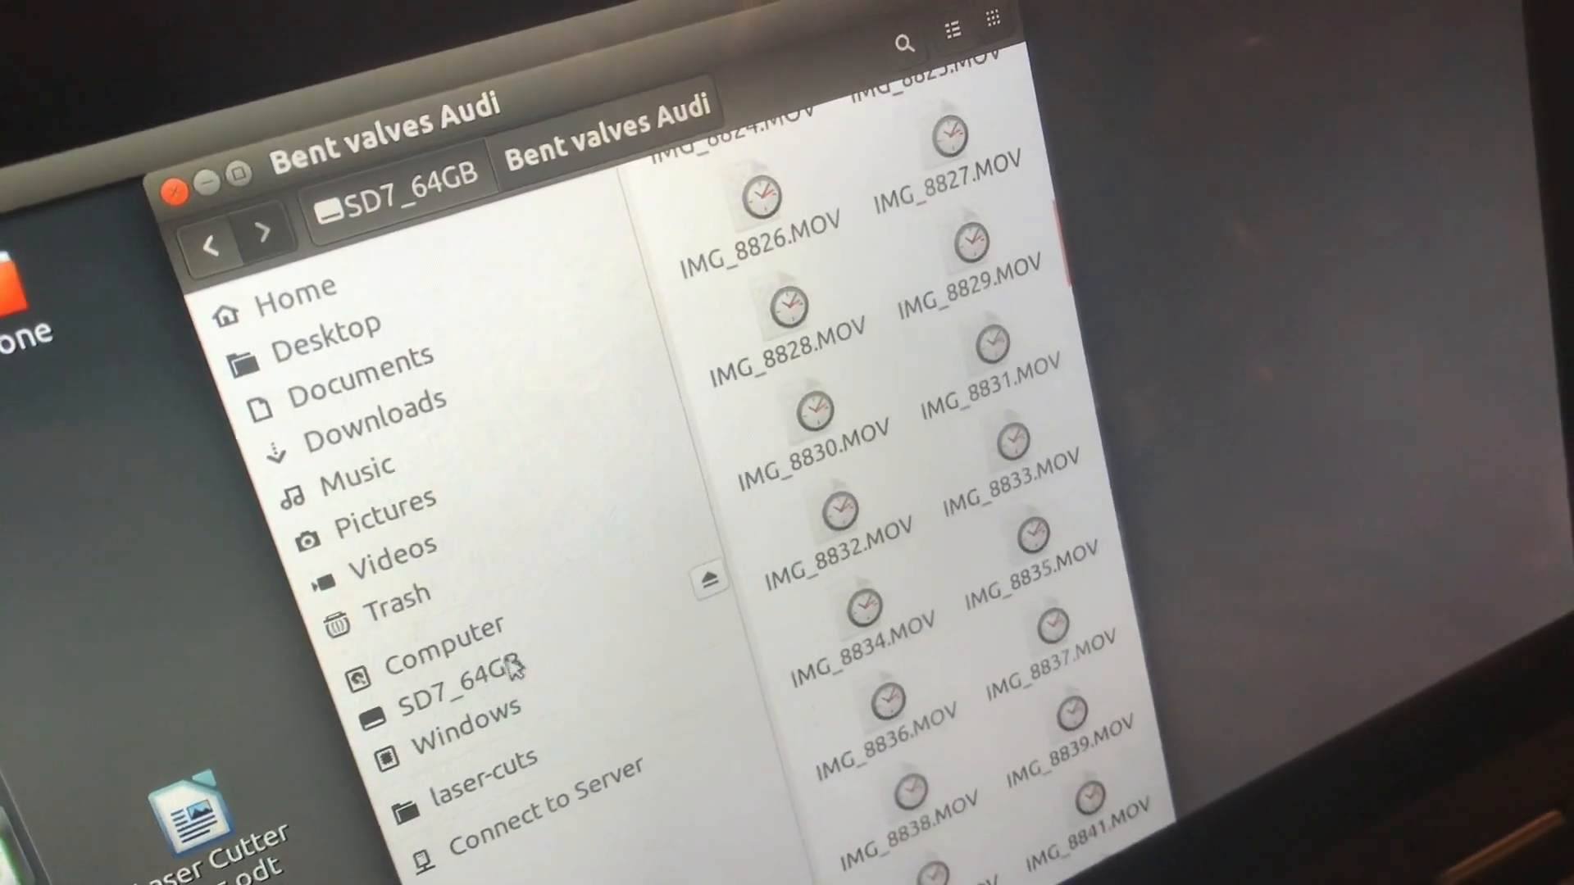
click(453, 697)
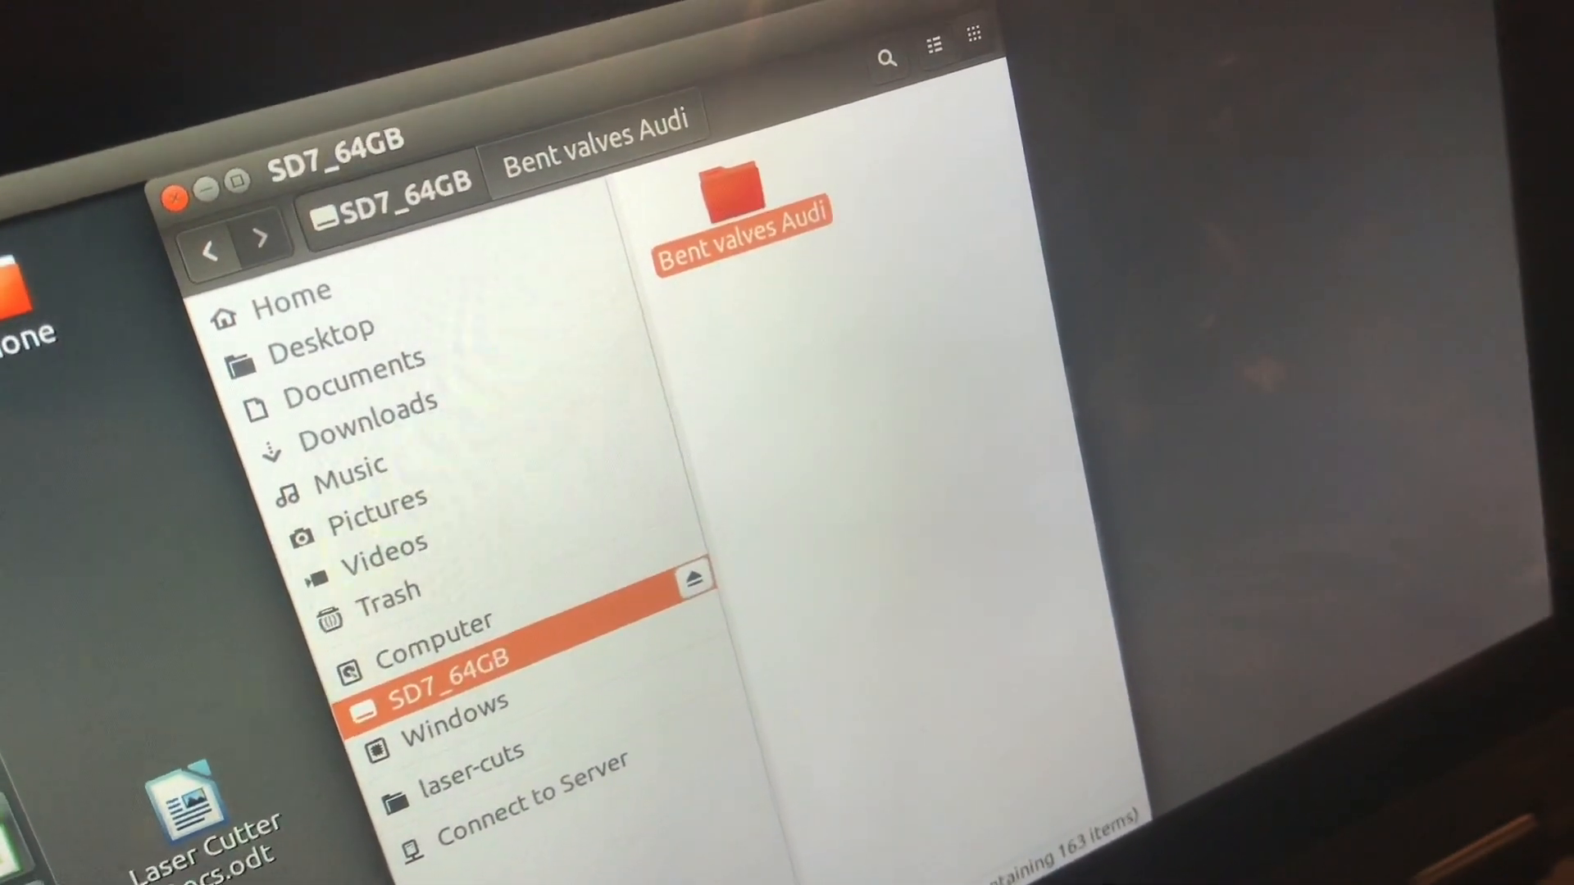